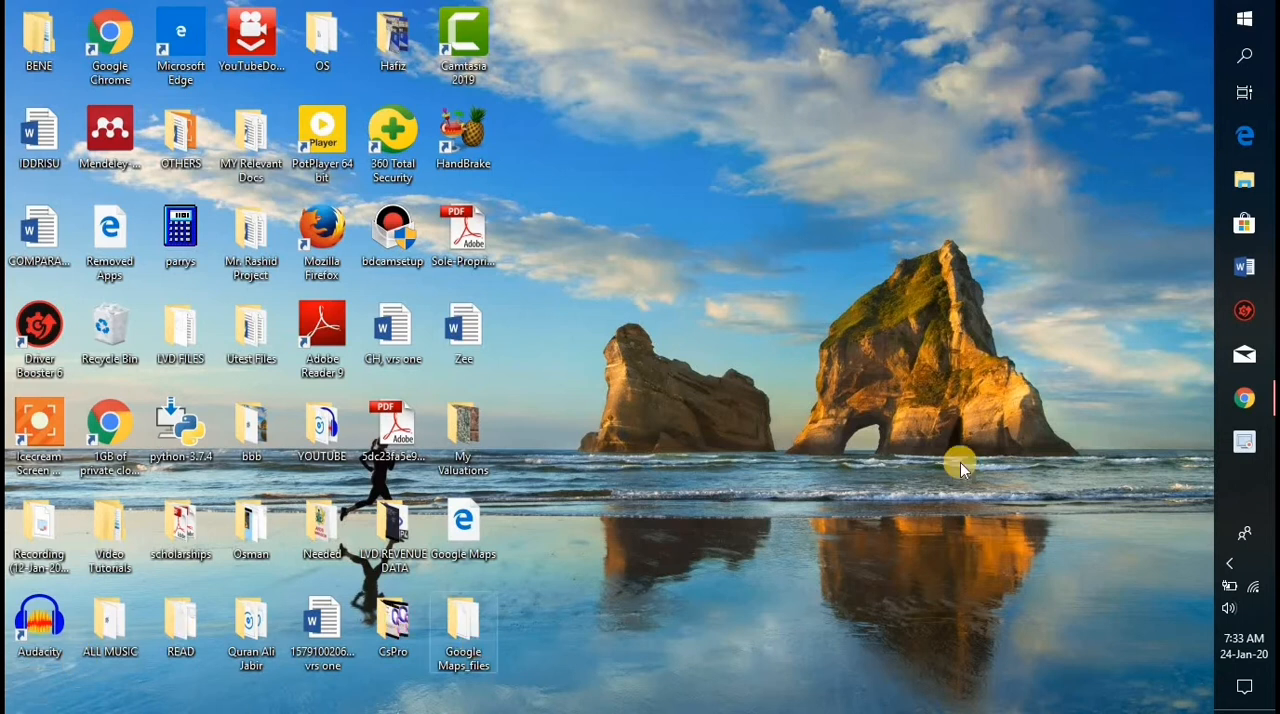
Step: Launch Chrome and search Google for 'google earth pro download'
left_click(1244, 398)
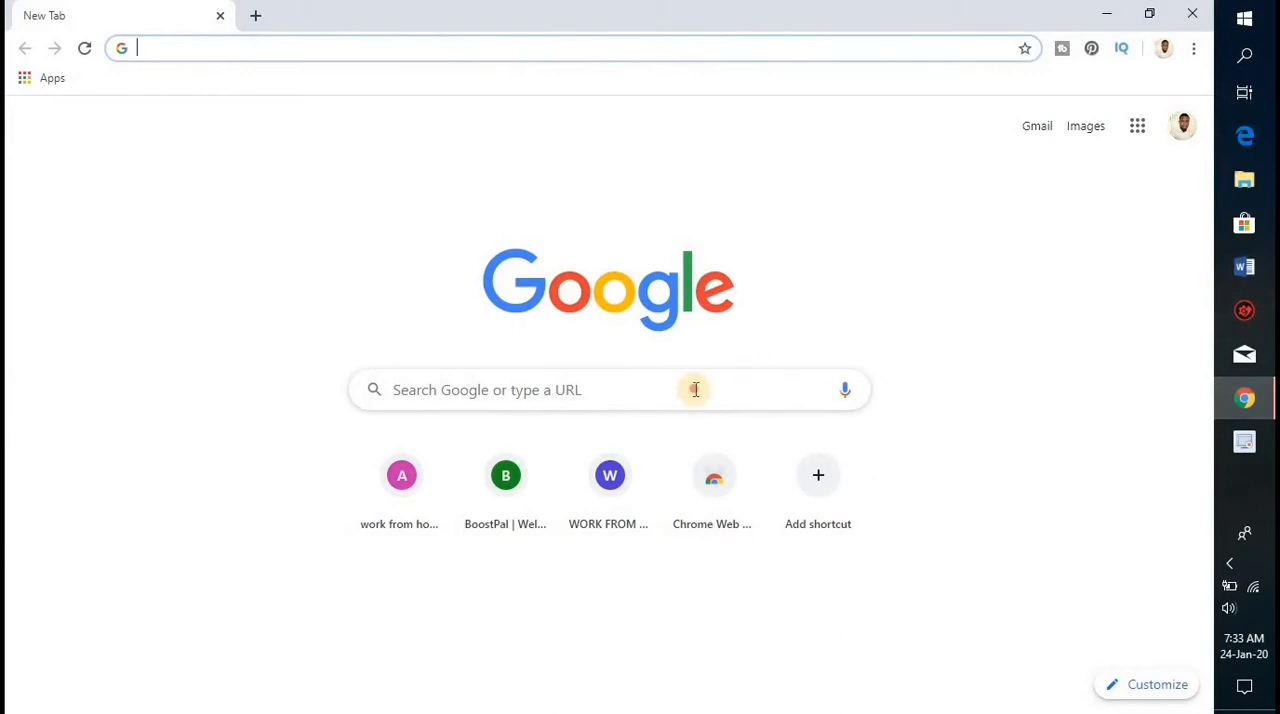
left_click(610, 388)
type("google earth pro download")
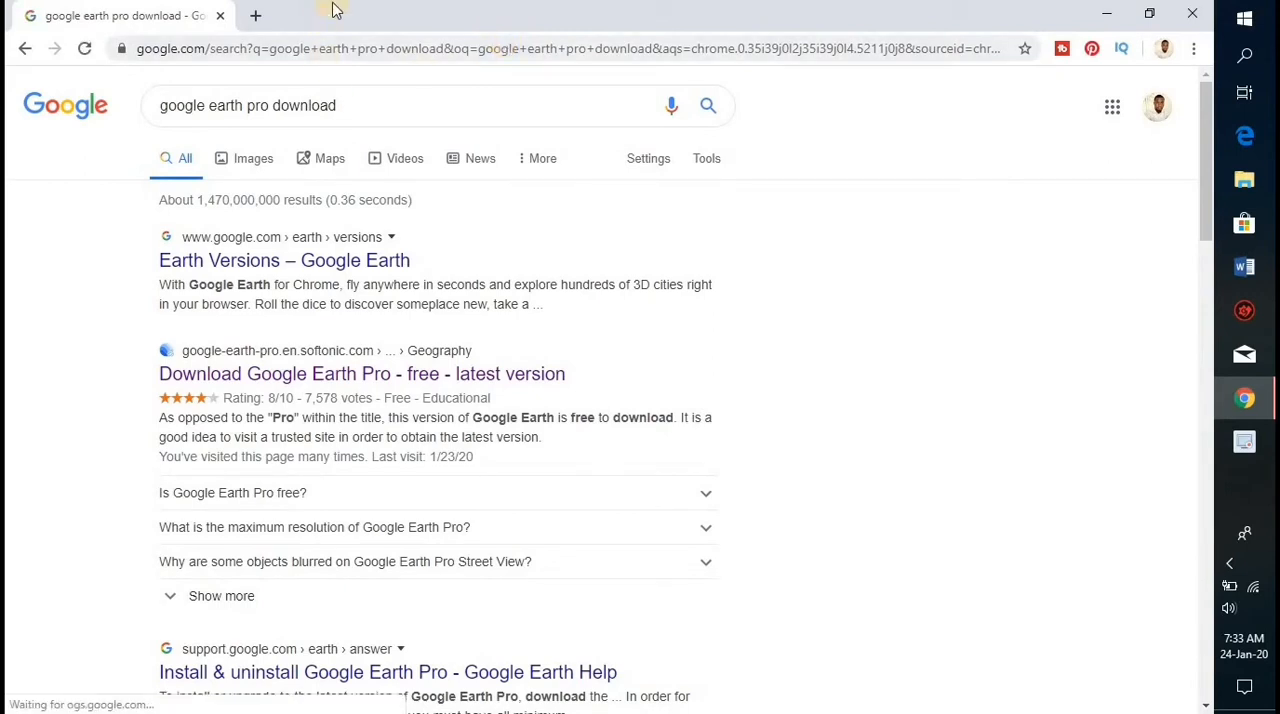
mouse_move(362, 372)
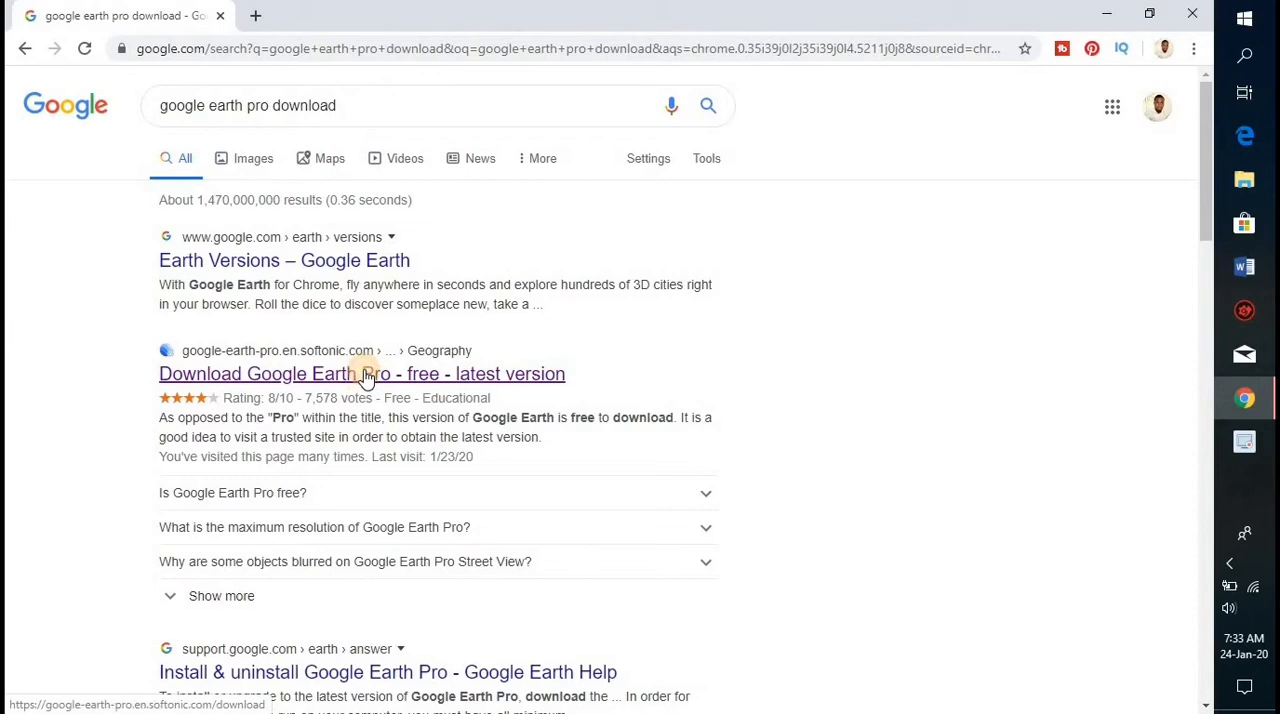
Step: From the softonic.com result, start the Free Download of Google Earth Pro for Windows
left_click(362, 372)
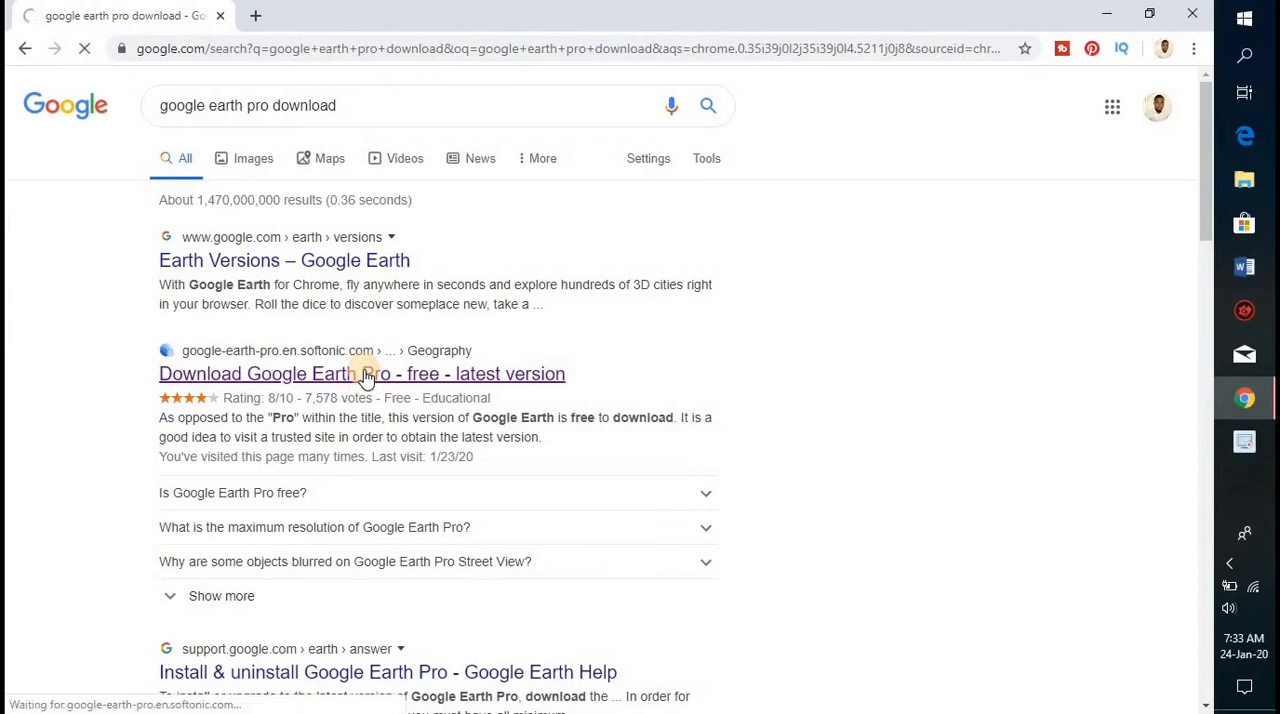
left_click(360, 372)
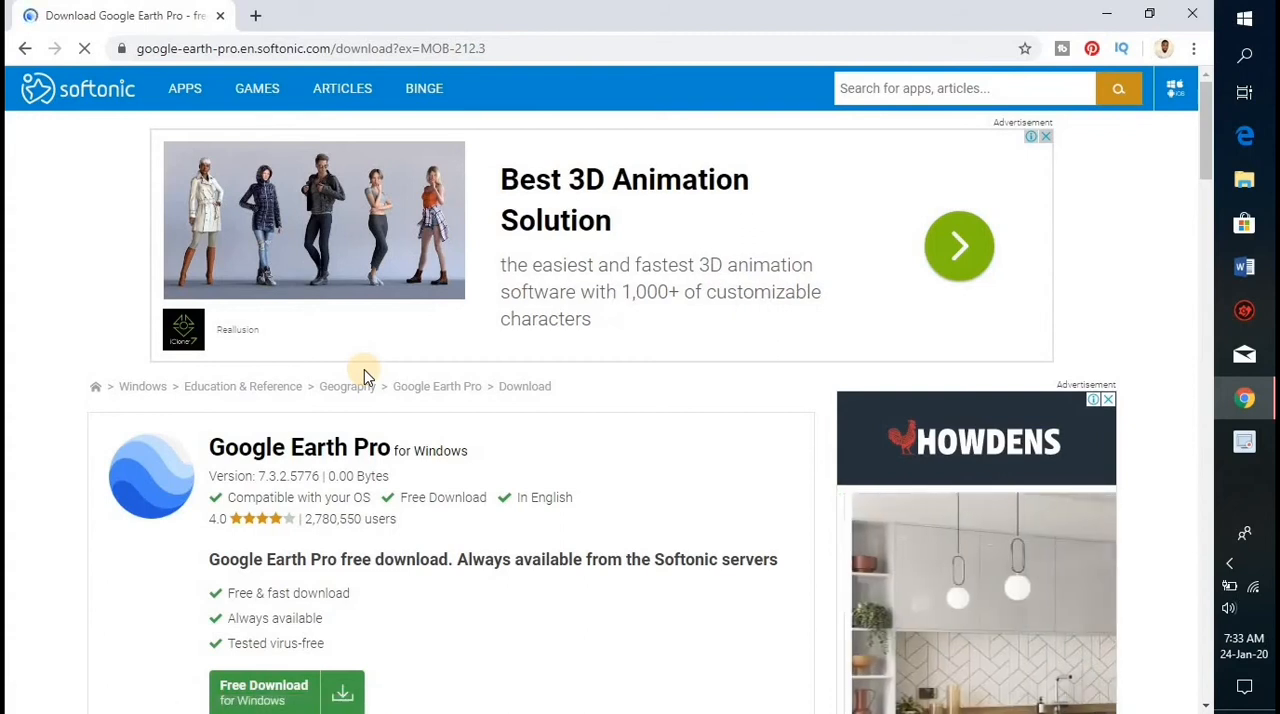
left_click(264, 692)
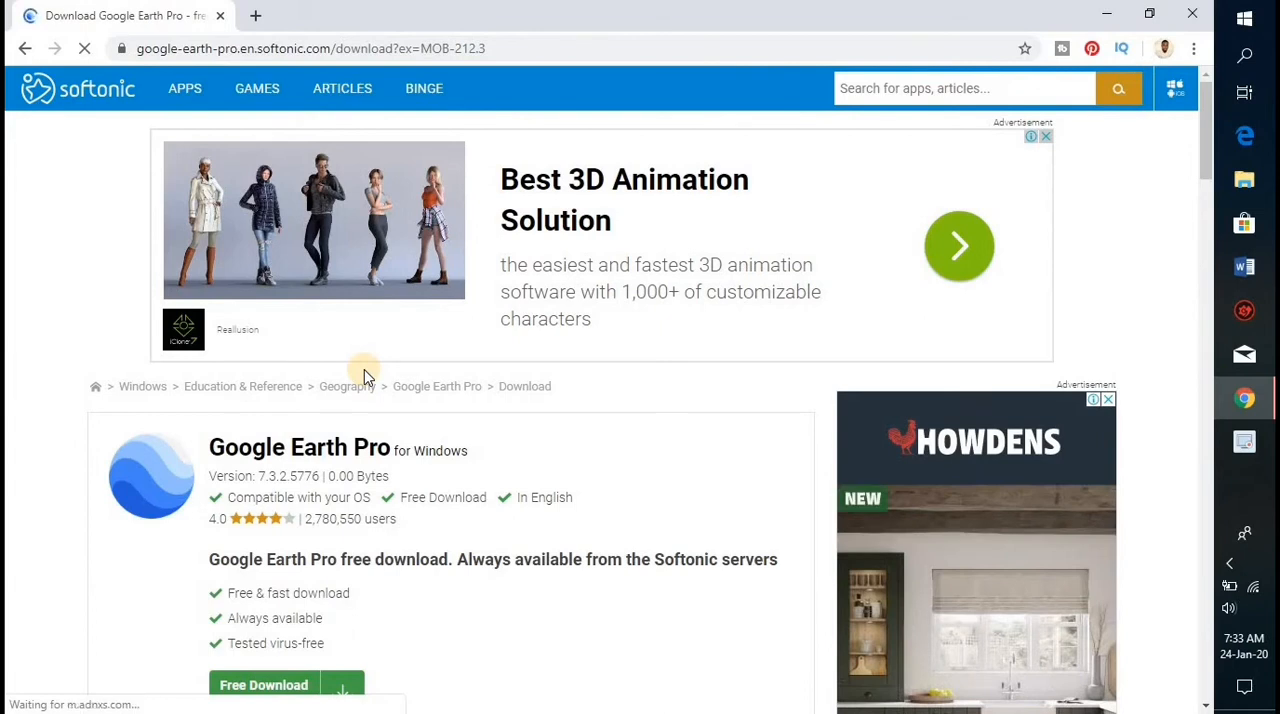
scroll("down", 3)
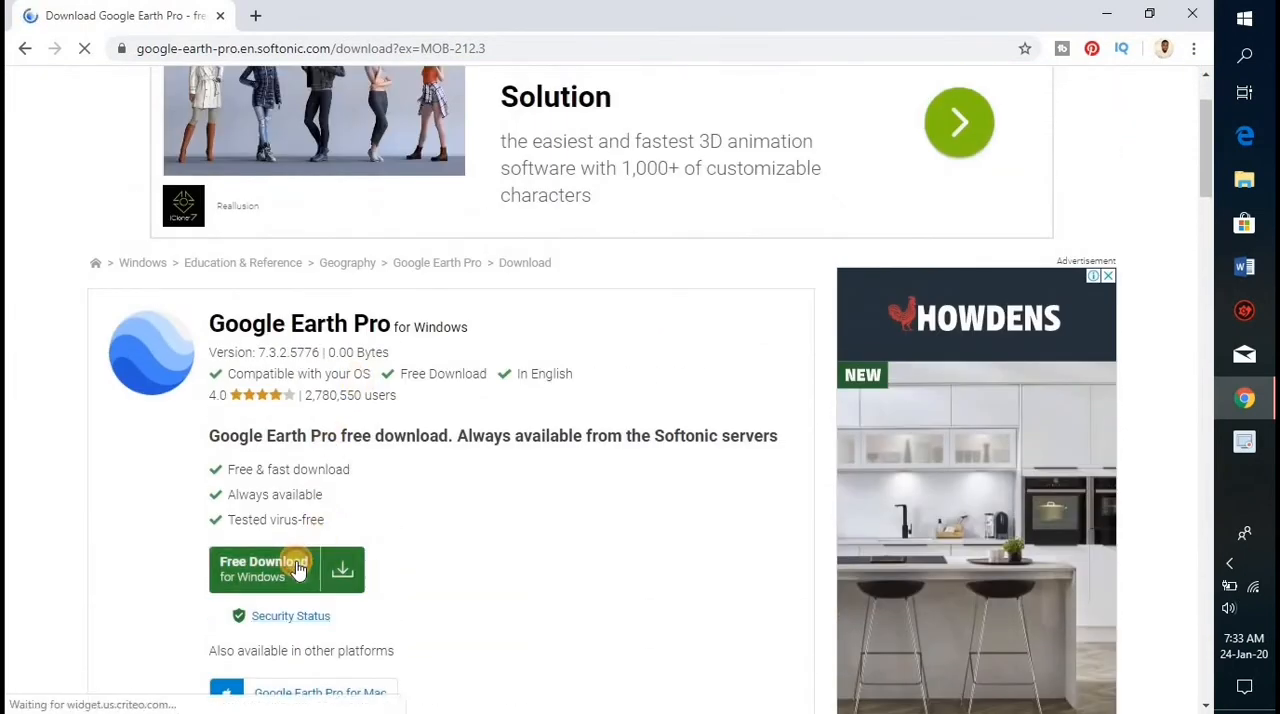
left_click(264, 568)
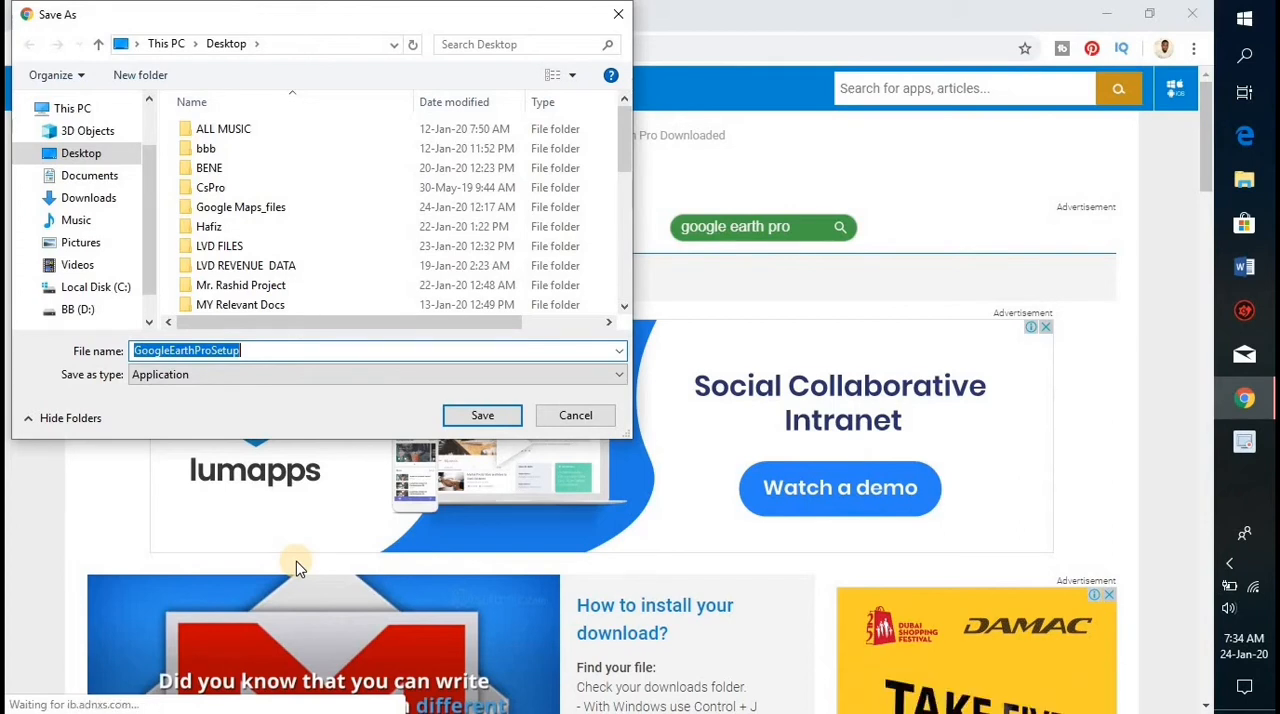
Step: Save GoogleEarthProSetup.exe to the Desktop keeping its suggested name
left_click(80, 152)
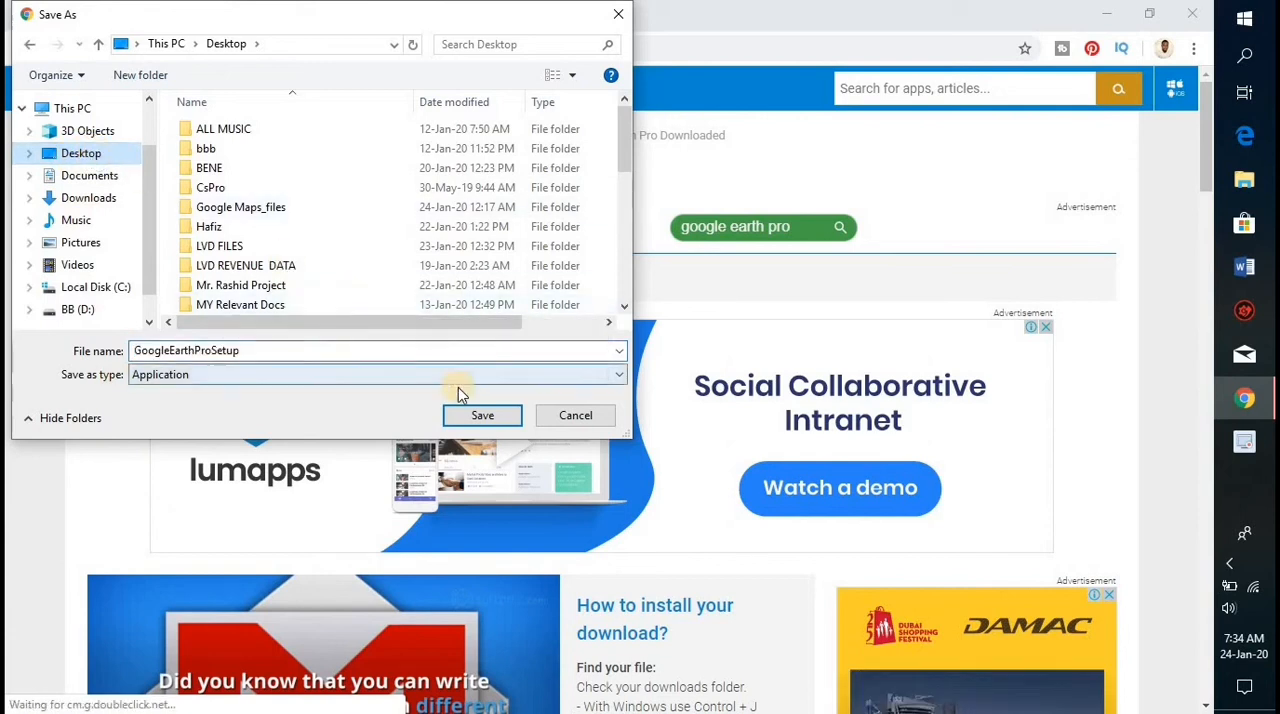
left_click(482, 416)
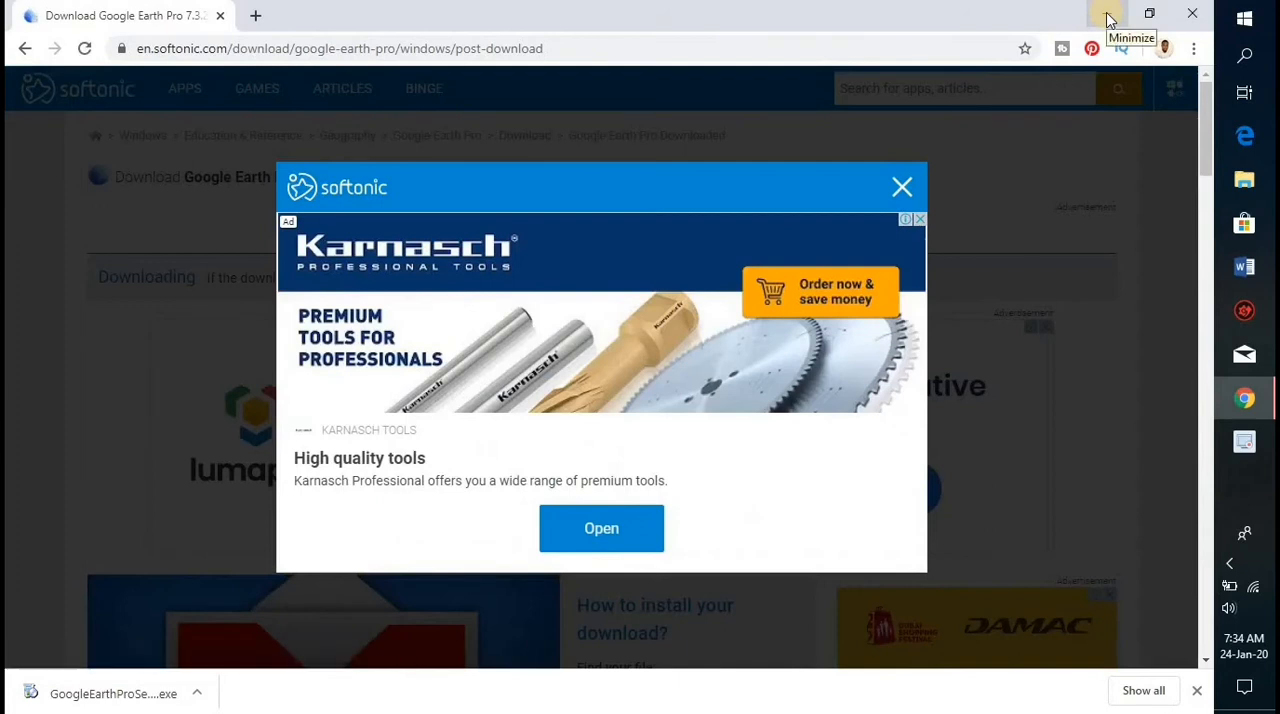
Step: Minimize Chrome and bring up the context menu of the GoogleEarthProSetup desktop icon
left_click(1106, 12)
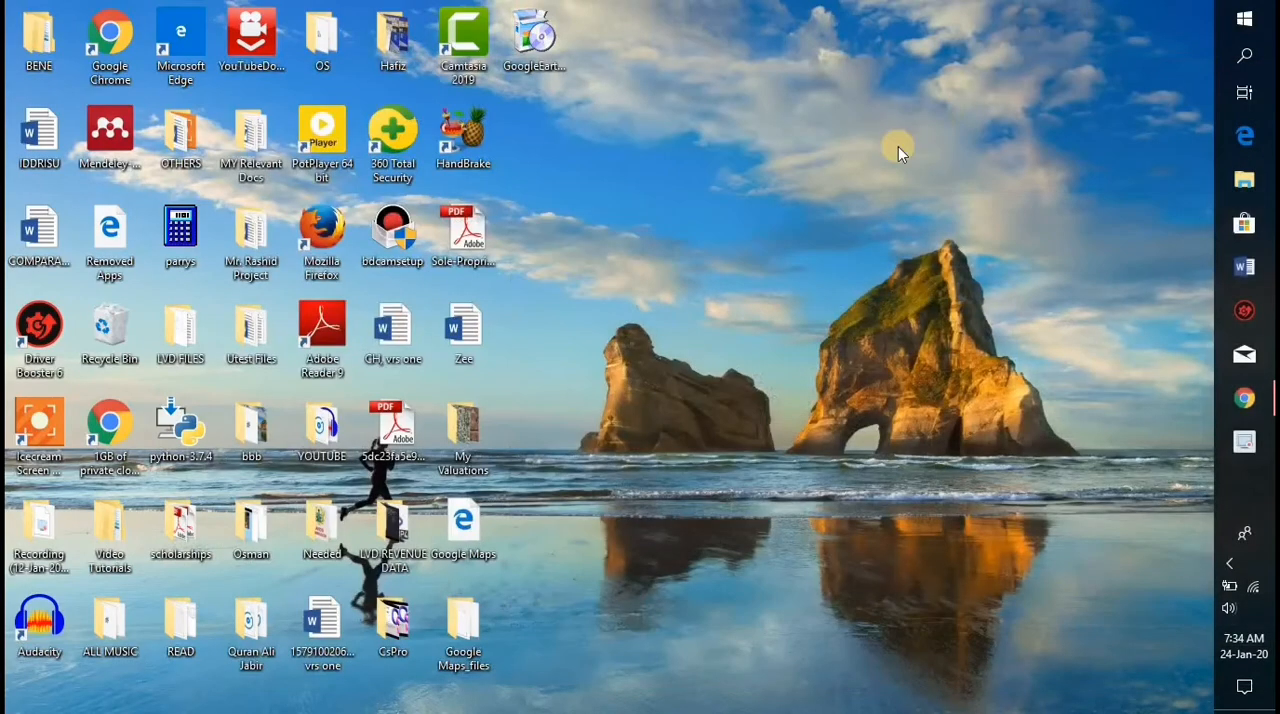
mouse_move(922, 160)
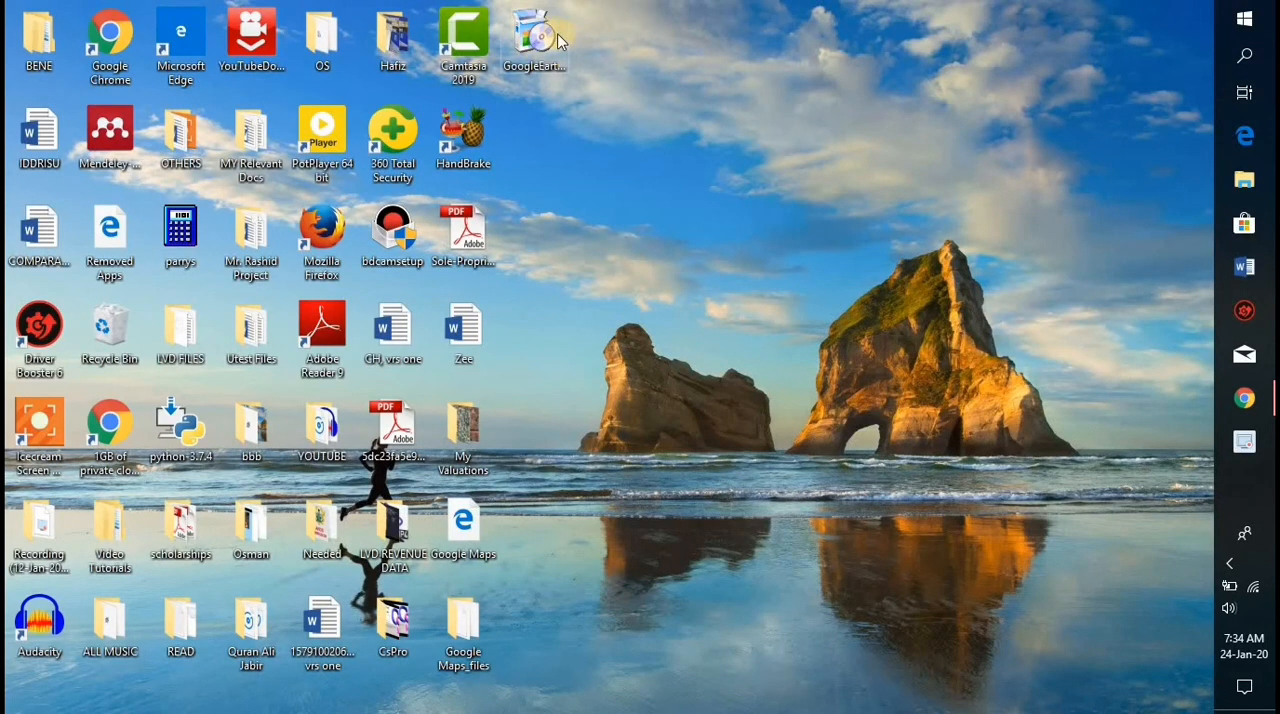
mouse_move(532, 36)
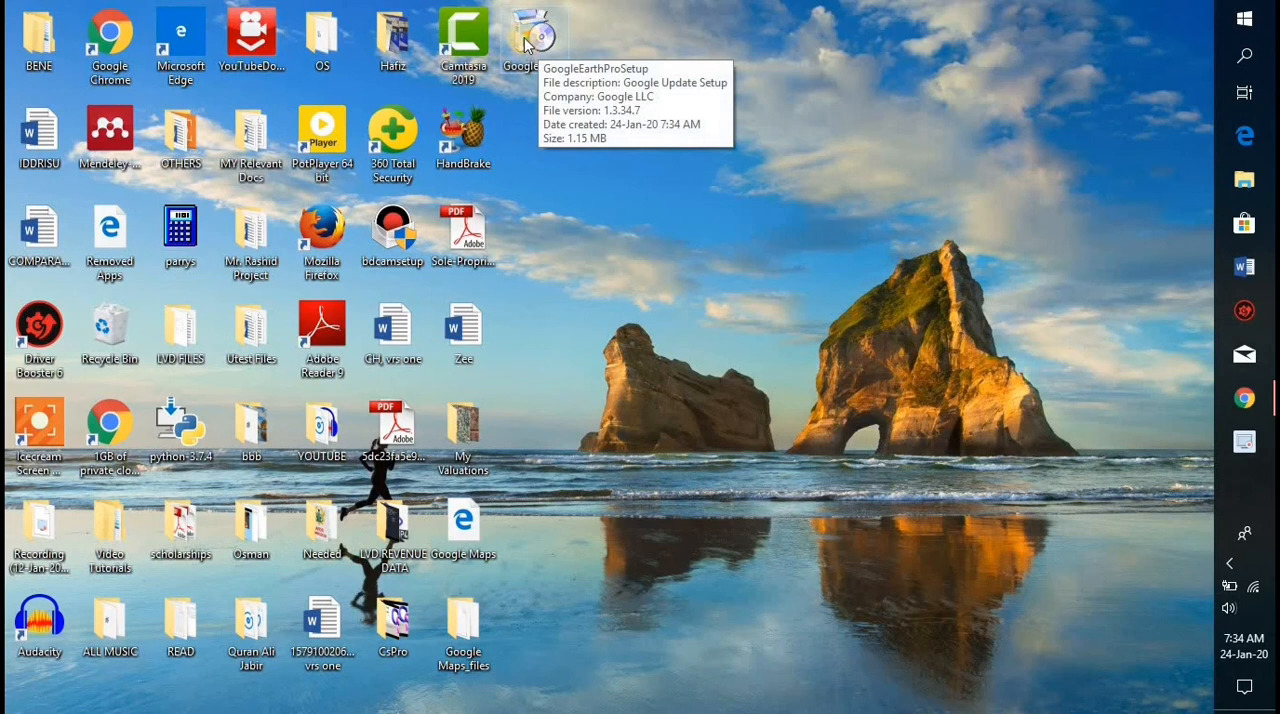
right_click(532, 36)
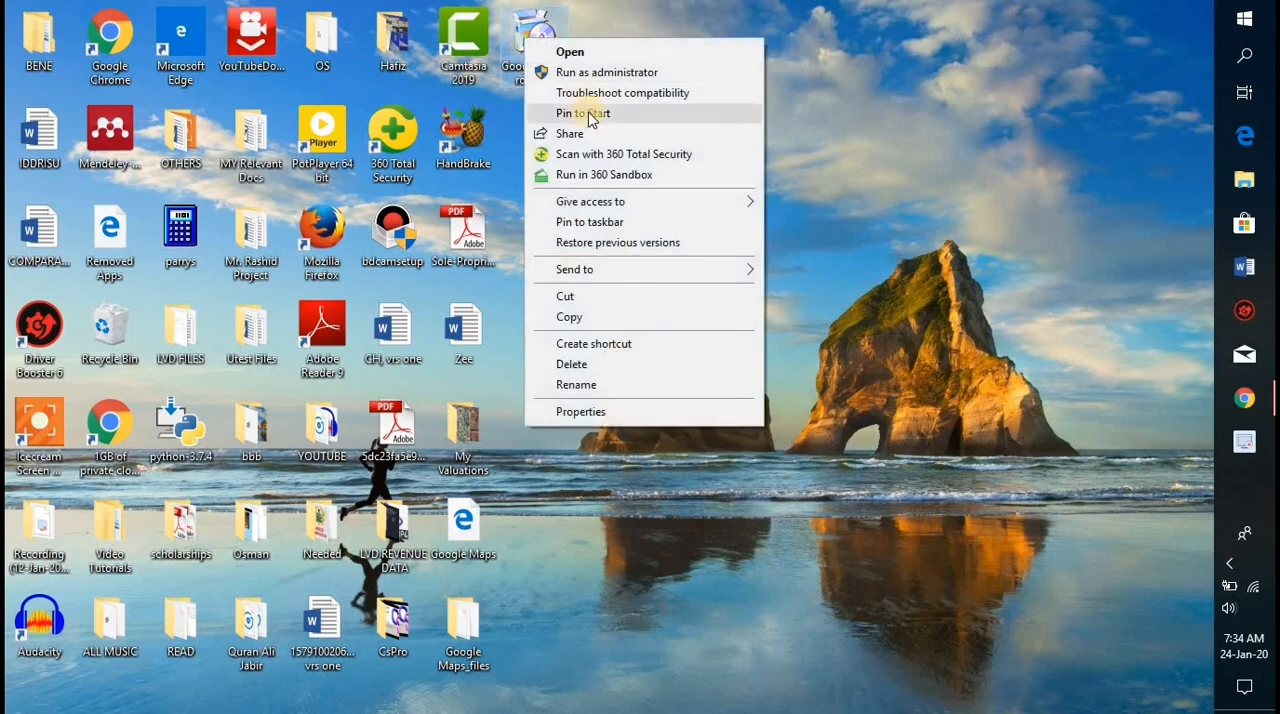
mouse_move(596, 72)
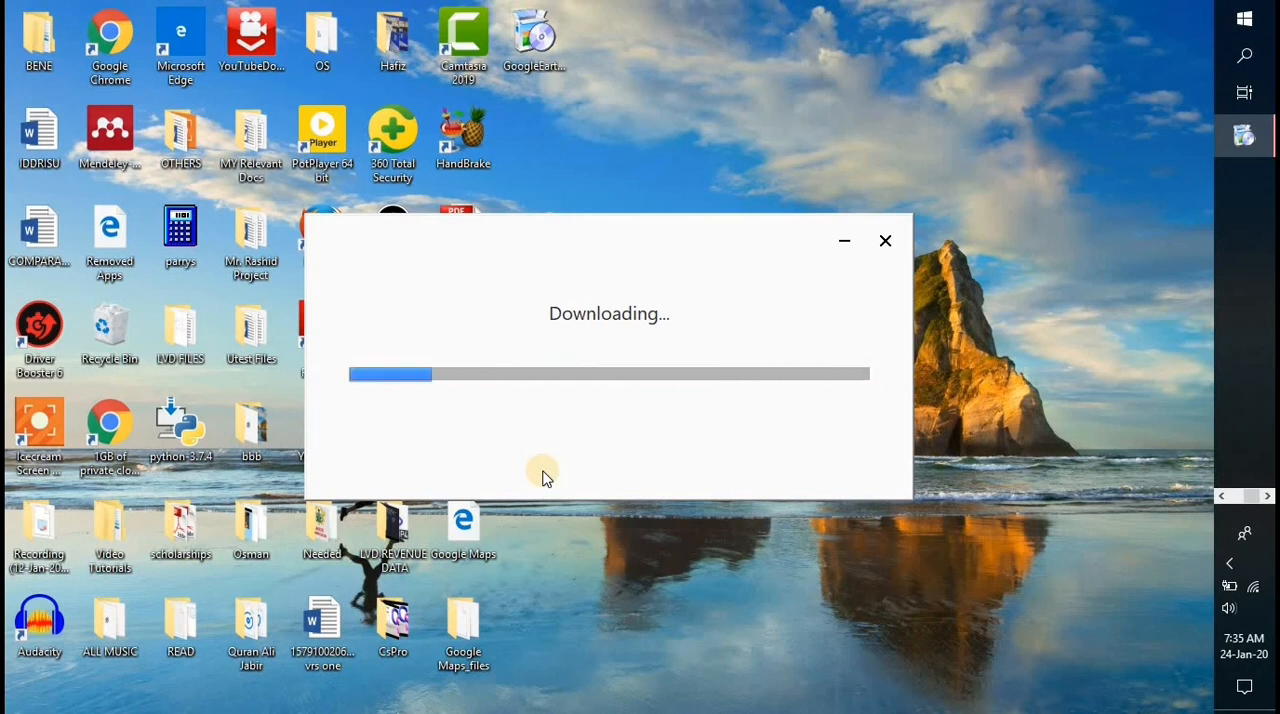
mouse_move(620, 584)
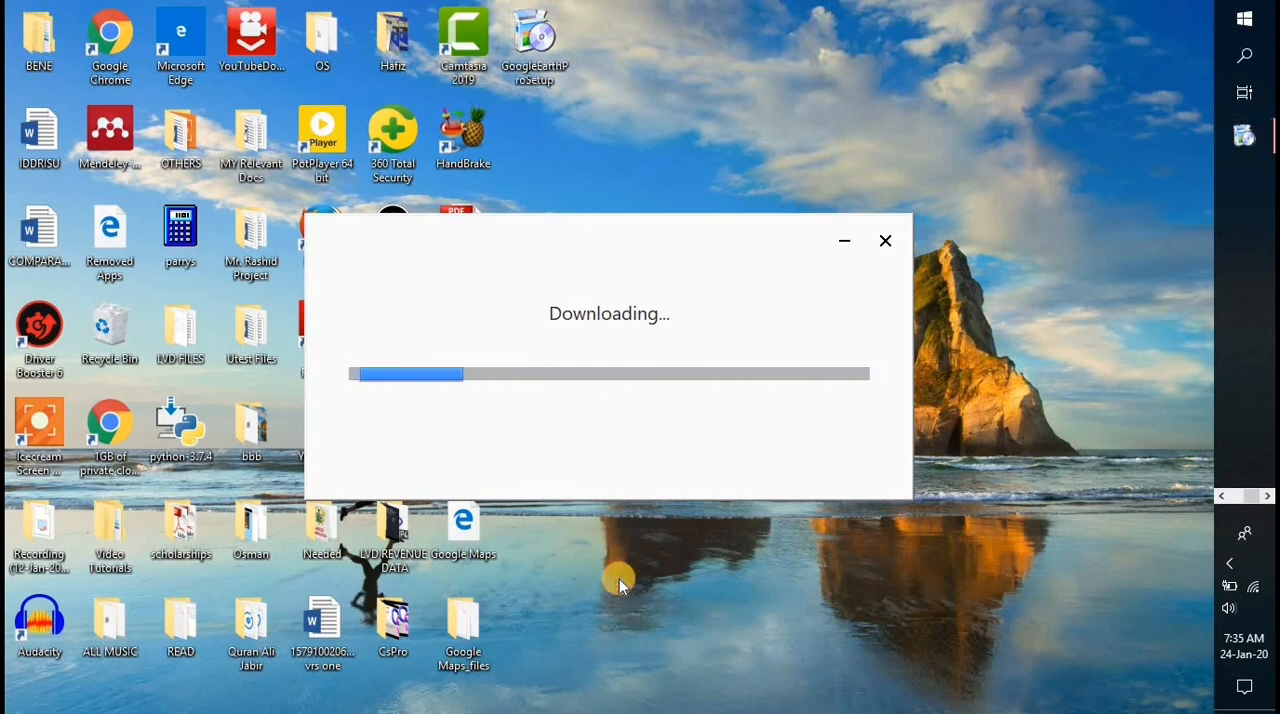